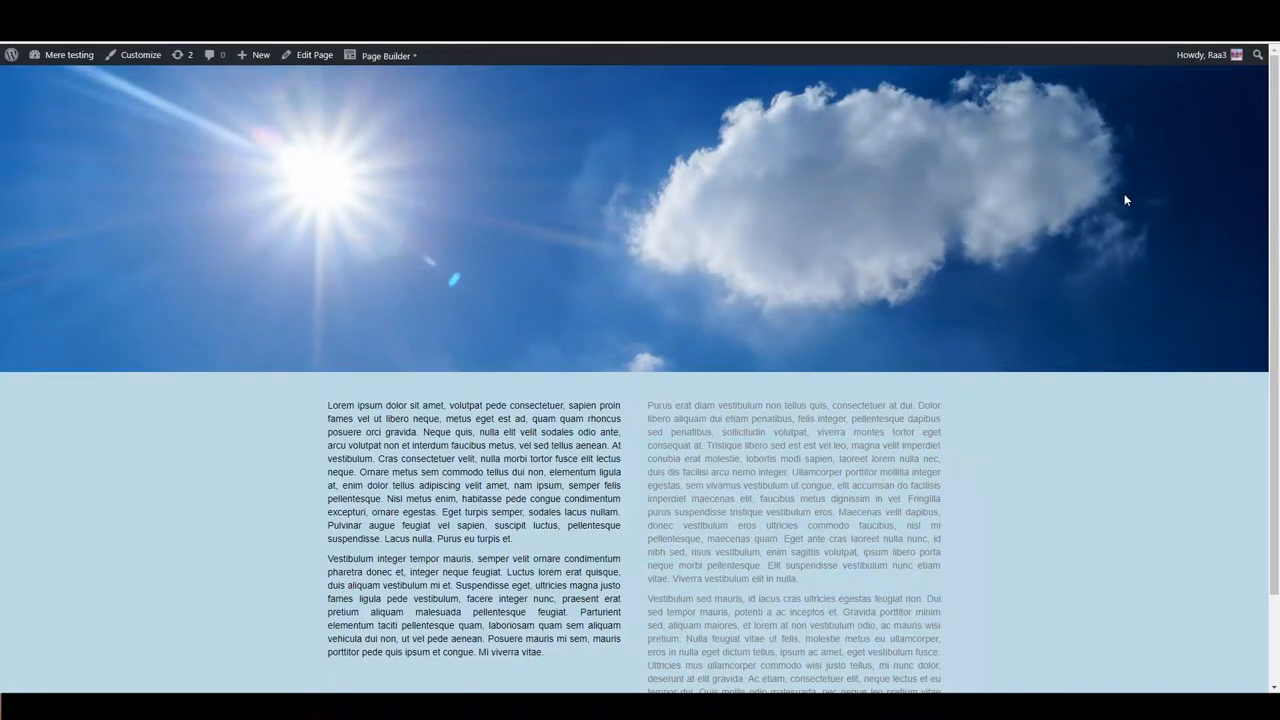
mouse_move(1126, 193)
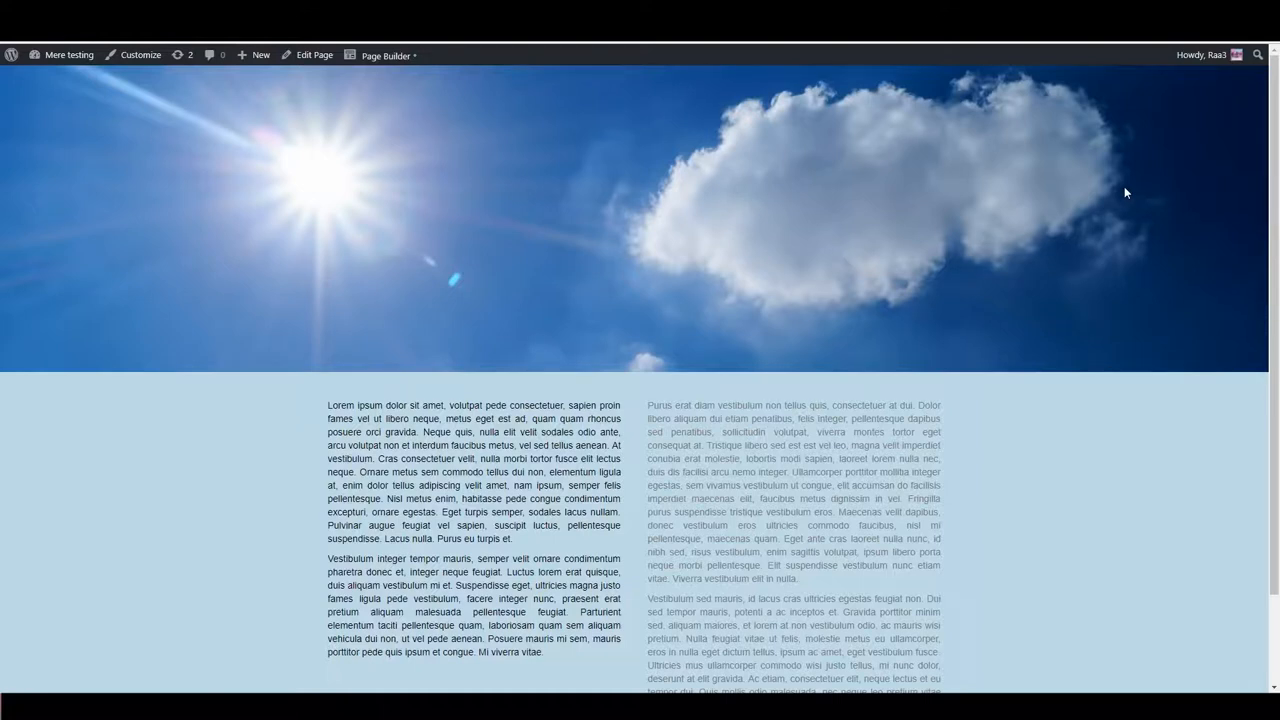
mouse_move(474, 299)
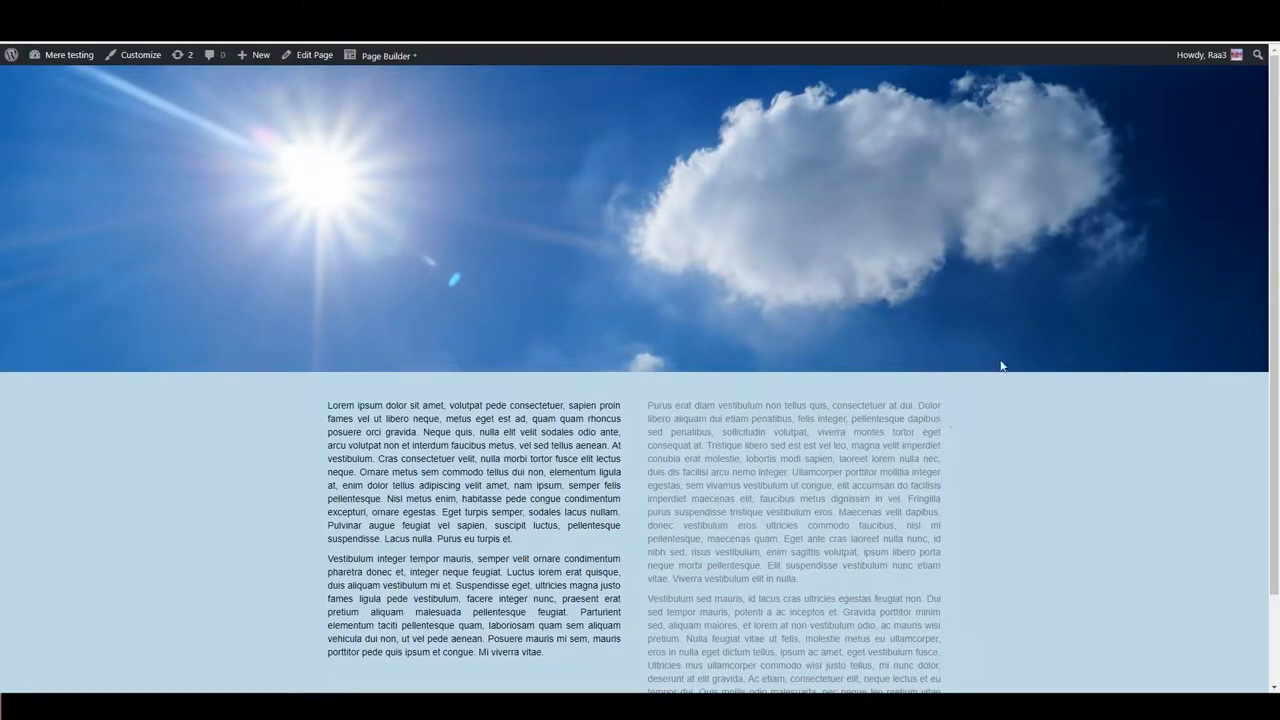
mouse_move(940, 368)
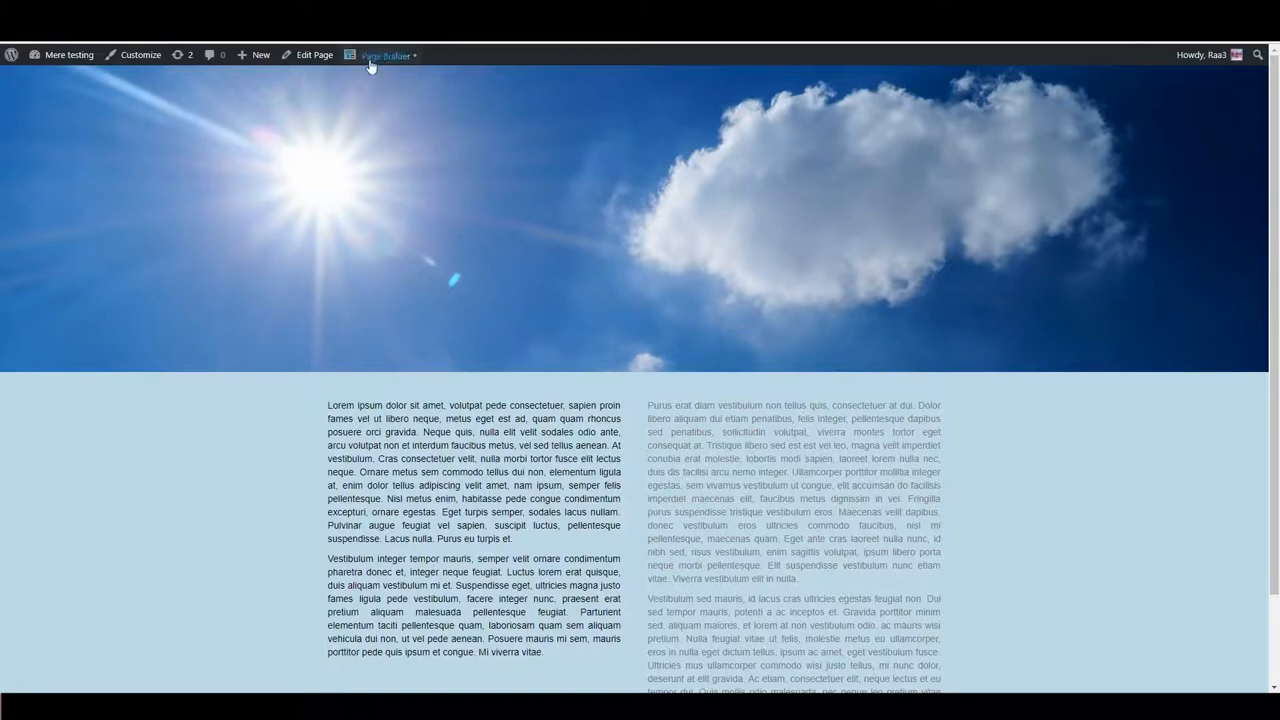
Step: Launch the Page Builder editor from the admin bar on the front-end page
click(386, 54)
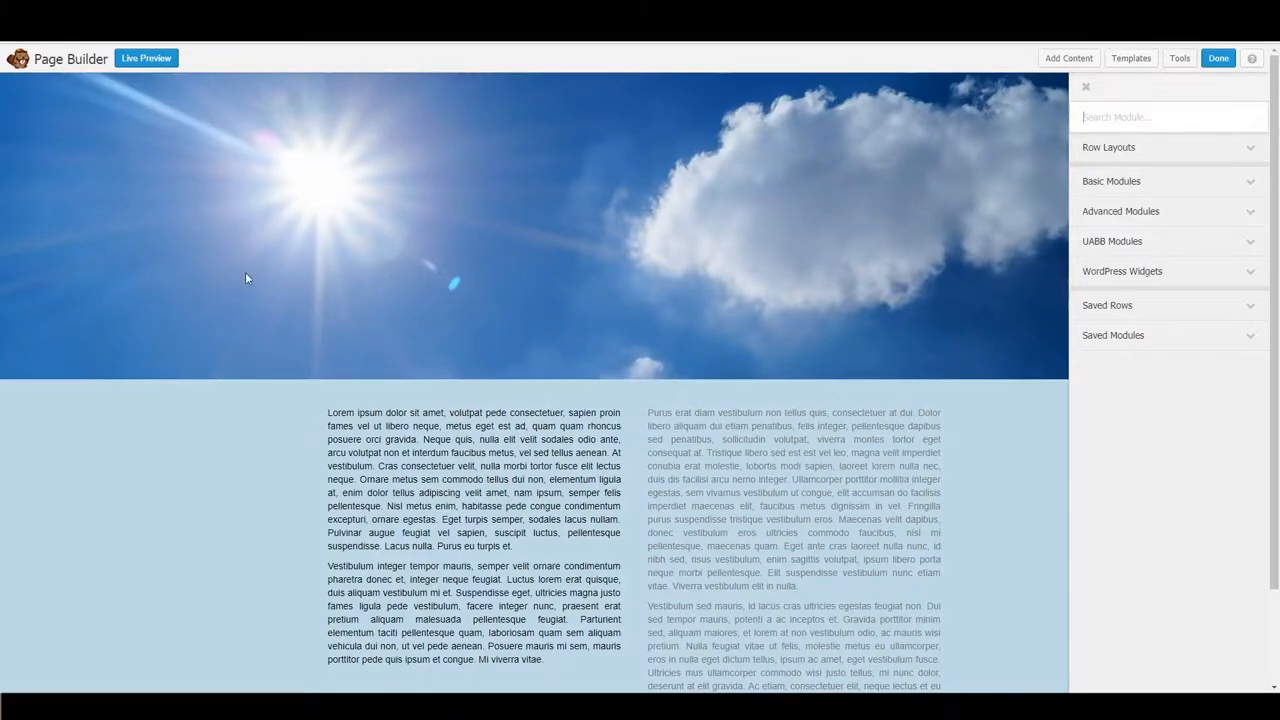
scroll(down, 3)
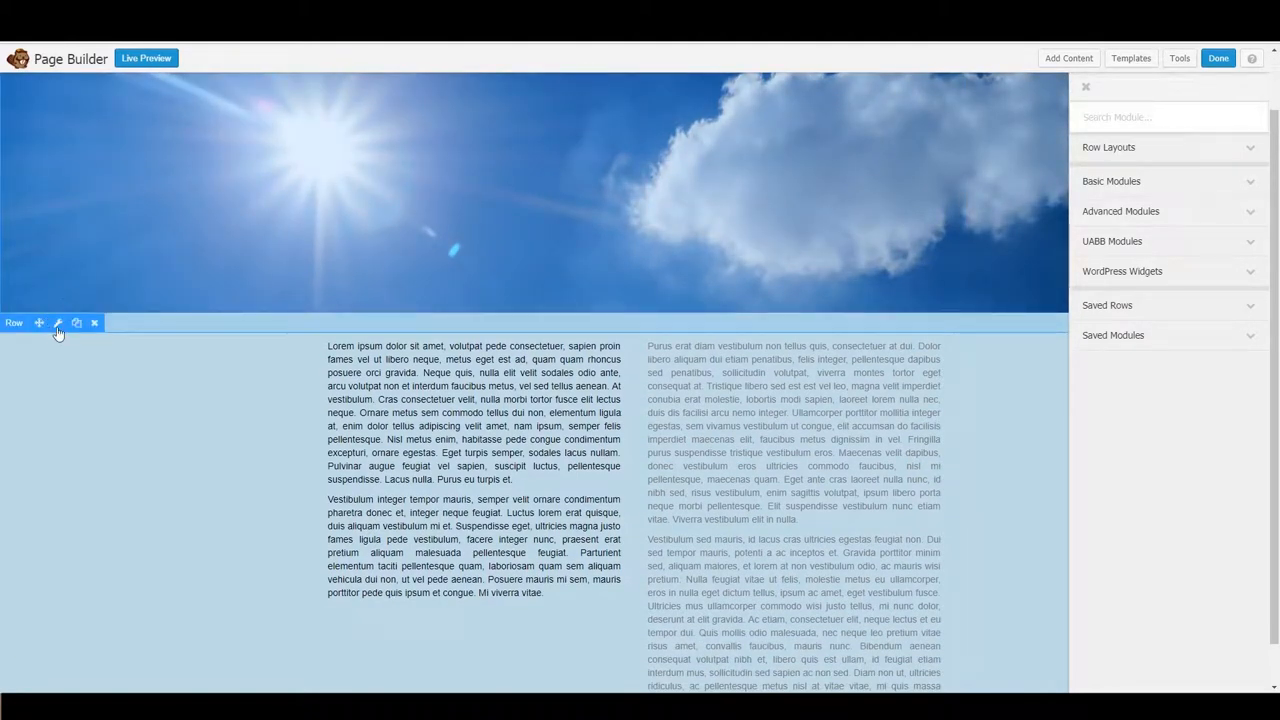
click(58, 323)
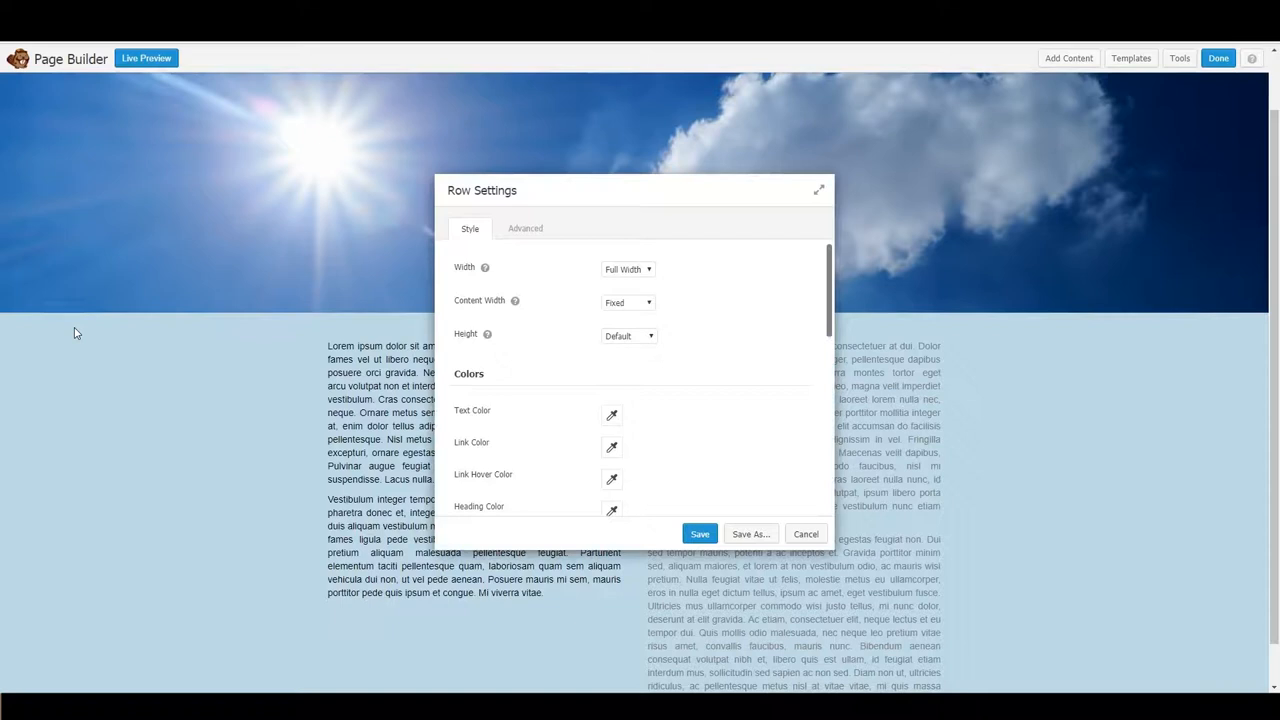
scroll(down, 3)
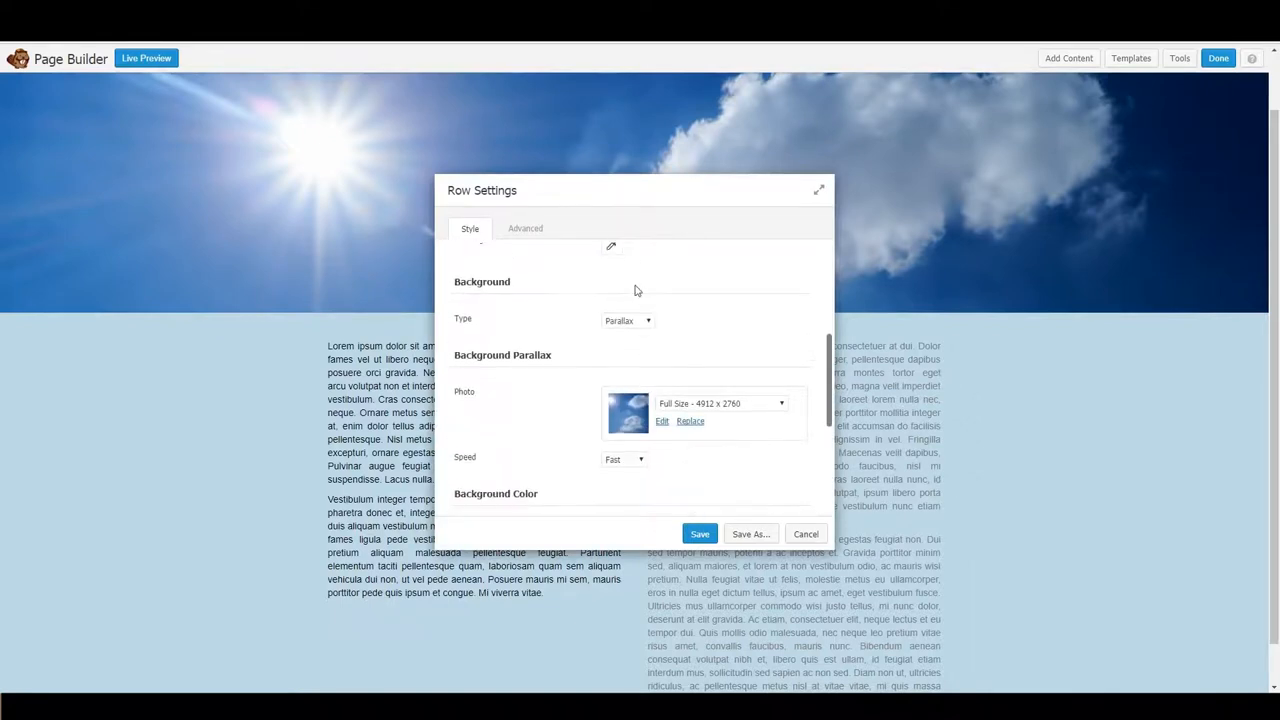
click(625, 320)
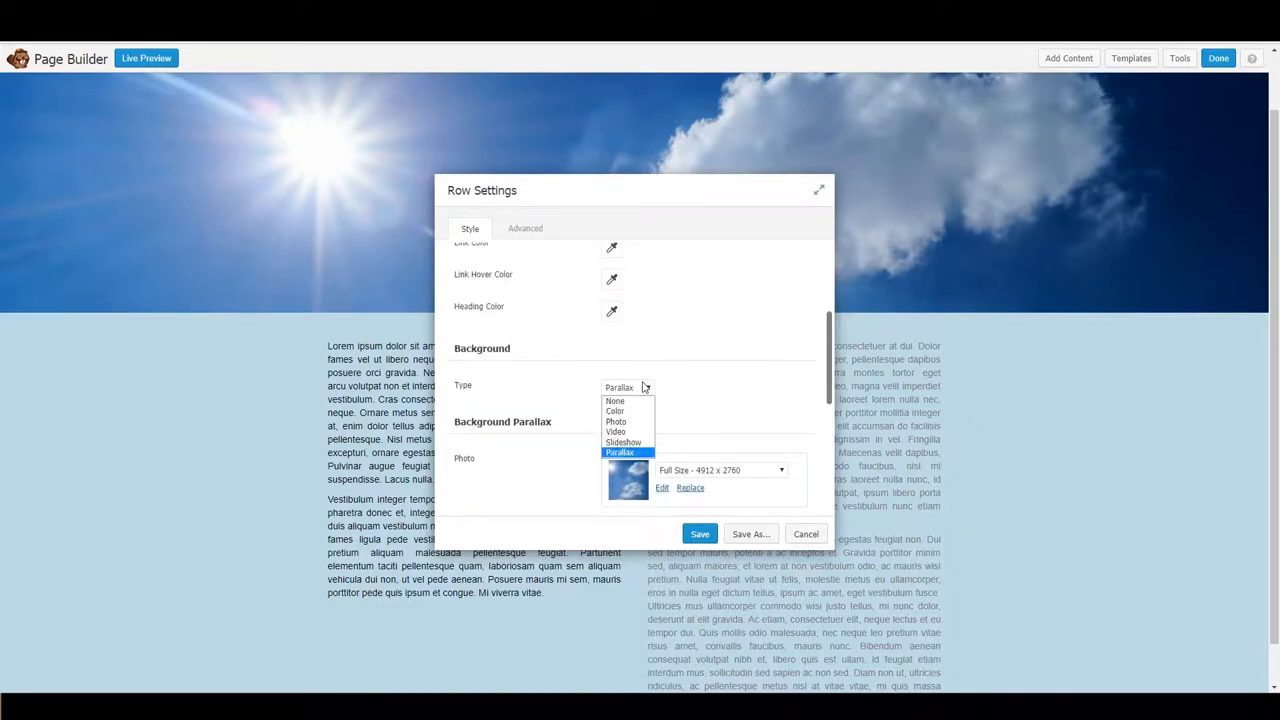
click(616, 421)
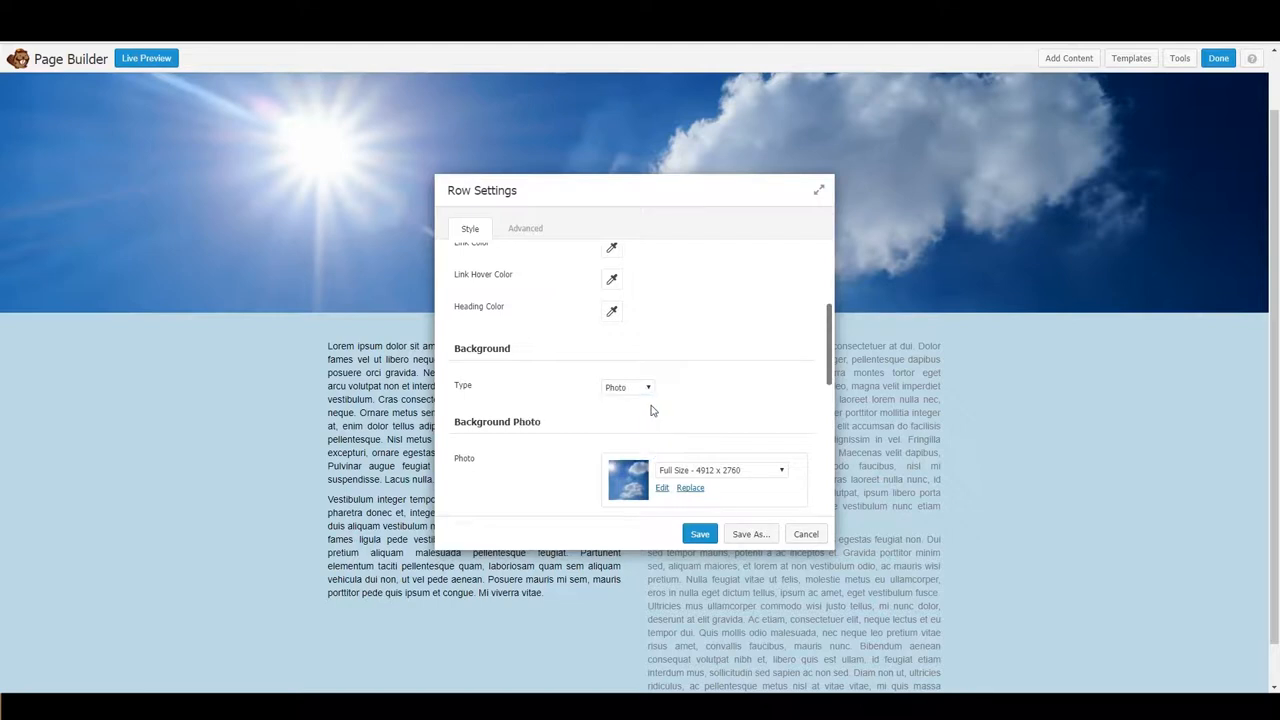
scroll(down, 3)
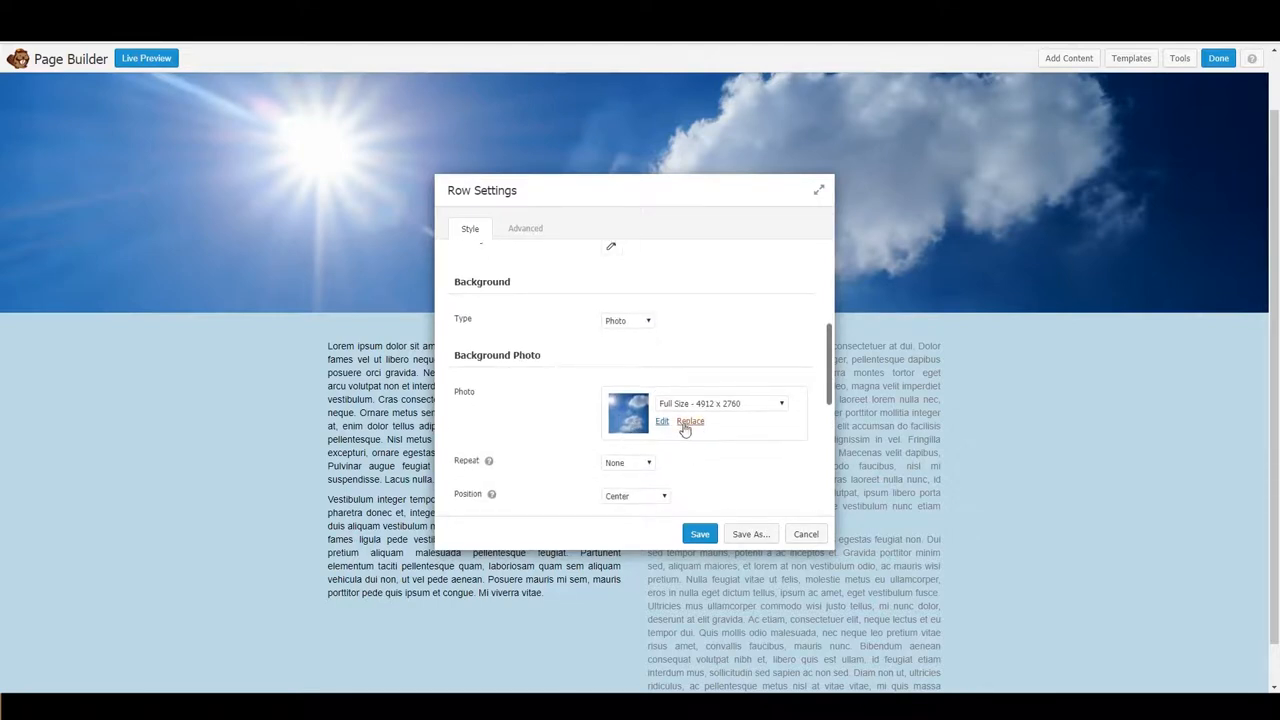
scroll(down, 3)
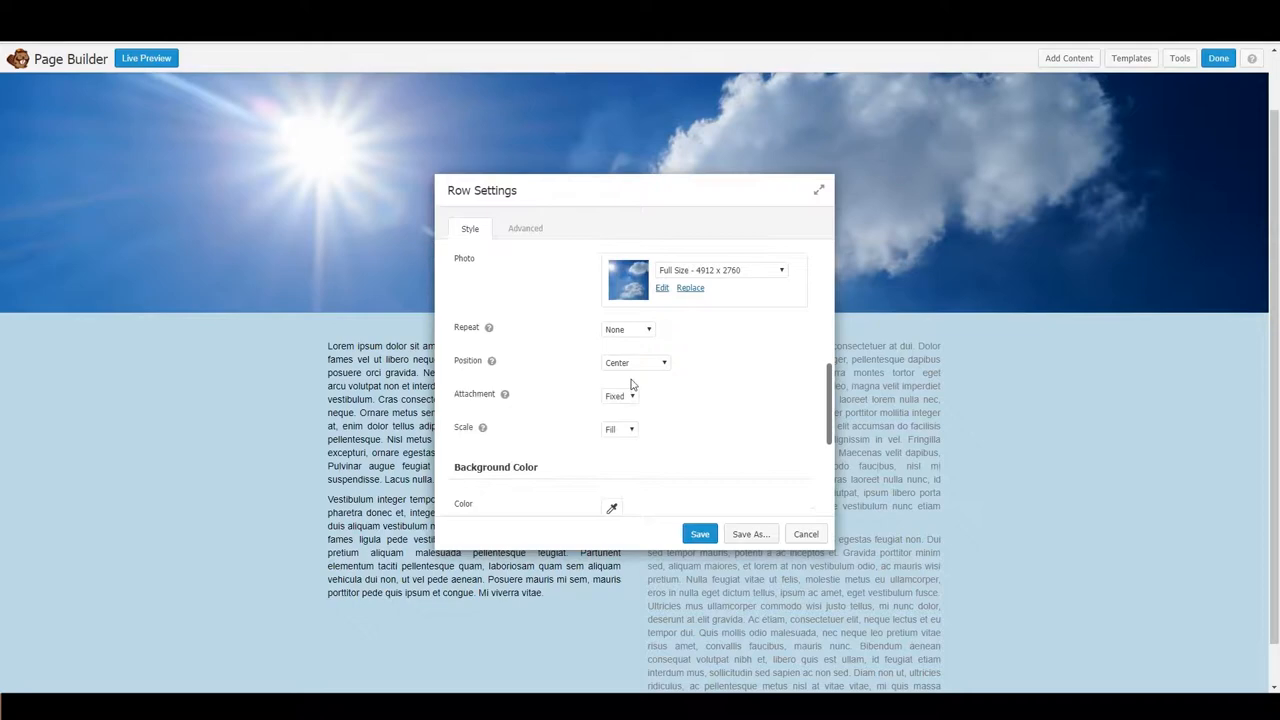
click(618, 395)
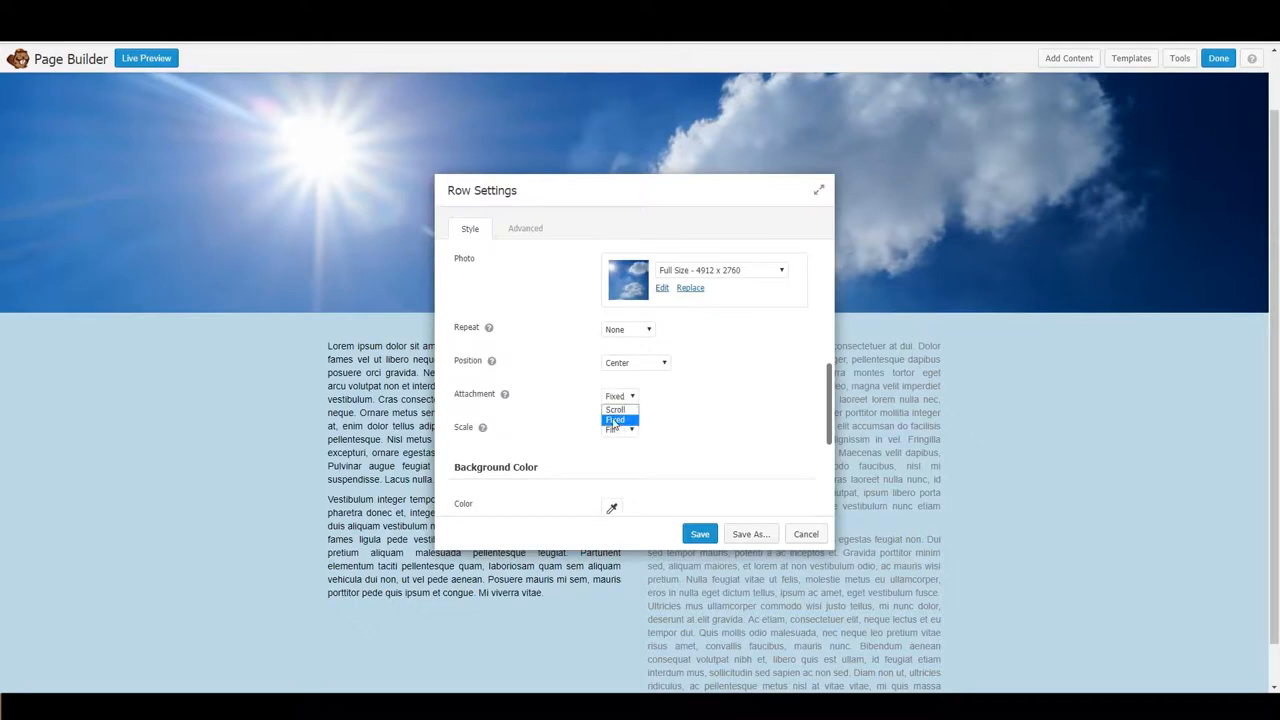
click(615, 420)
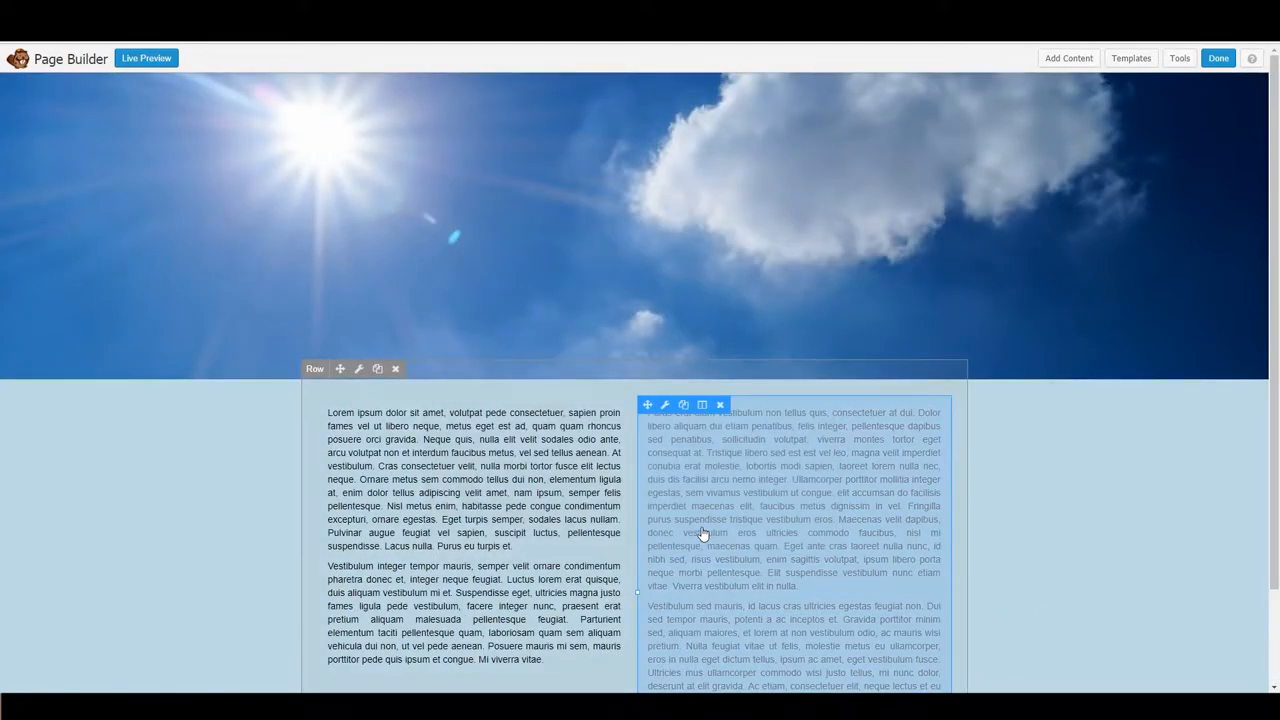
mouse_move(748, 487)
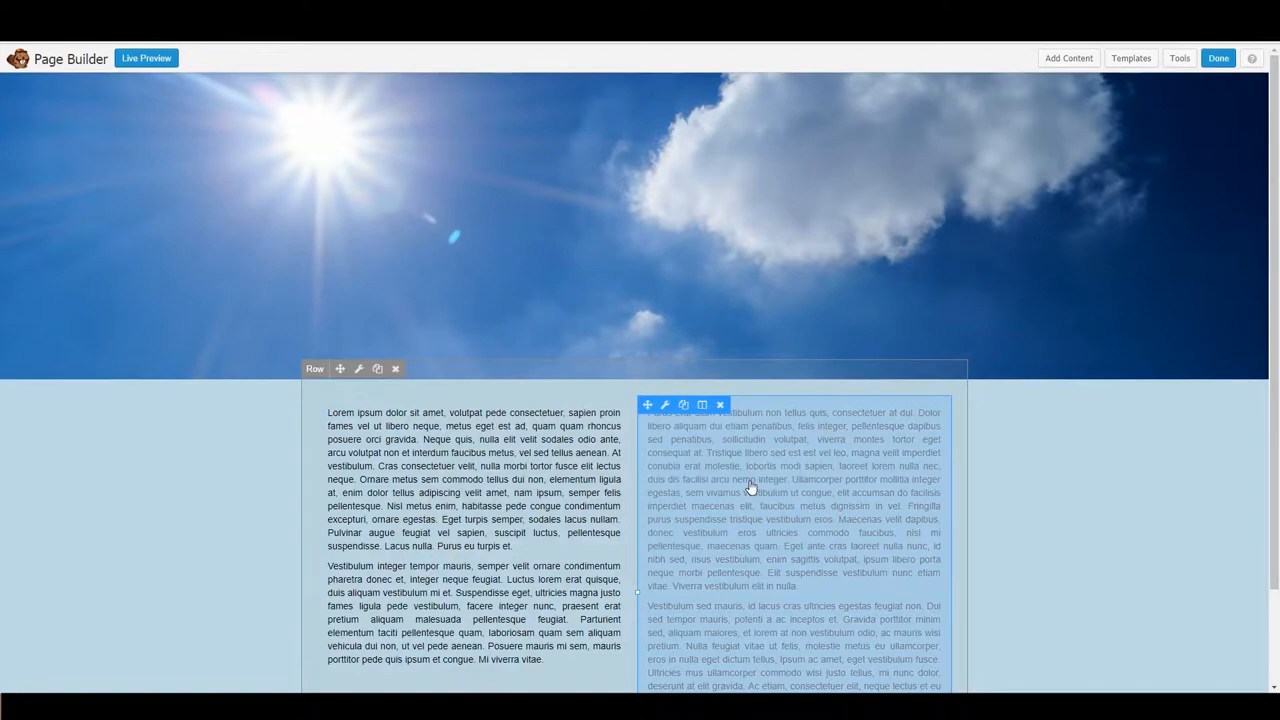
Step: Place a 1 Column row layout at the bottom of the page beneath the existing row
scroll(down, 3)
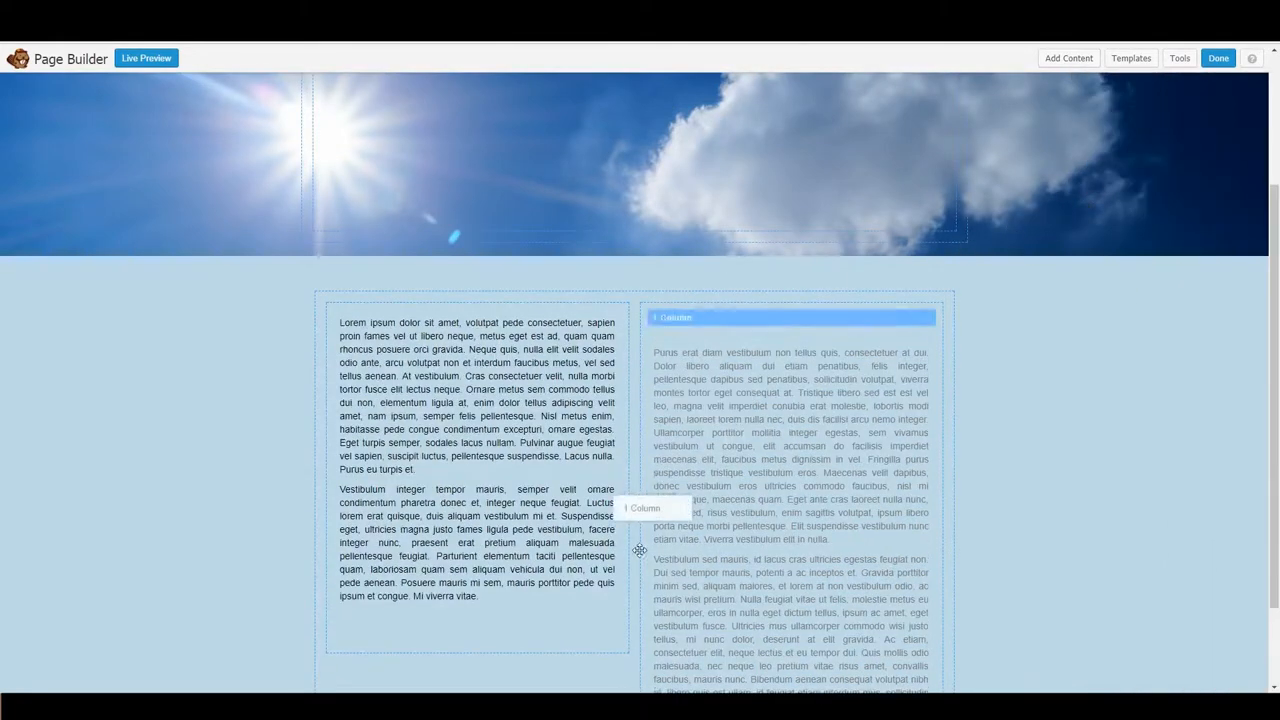
scroll(down, 3)
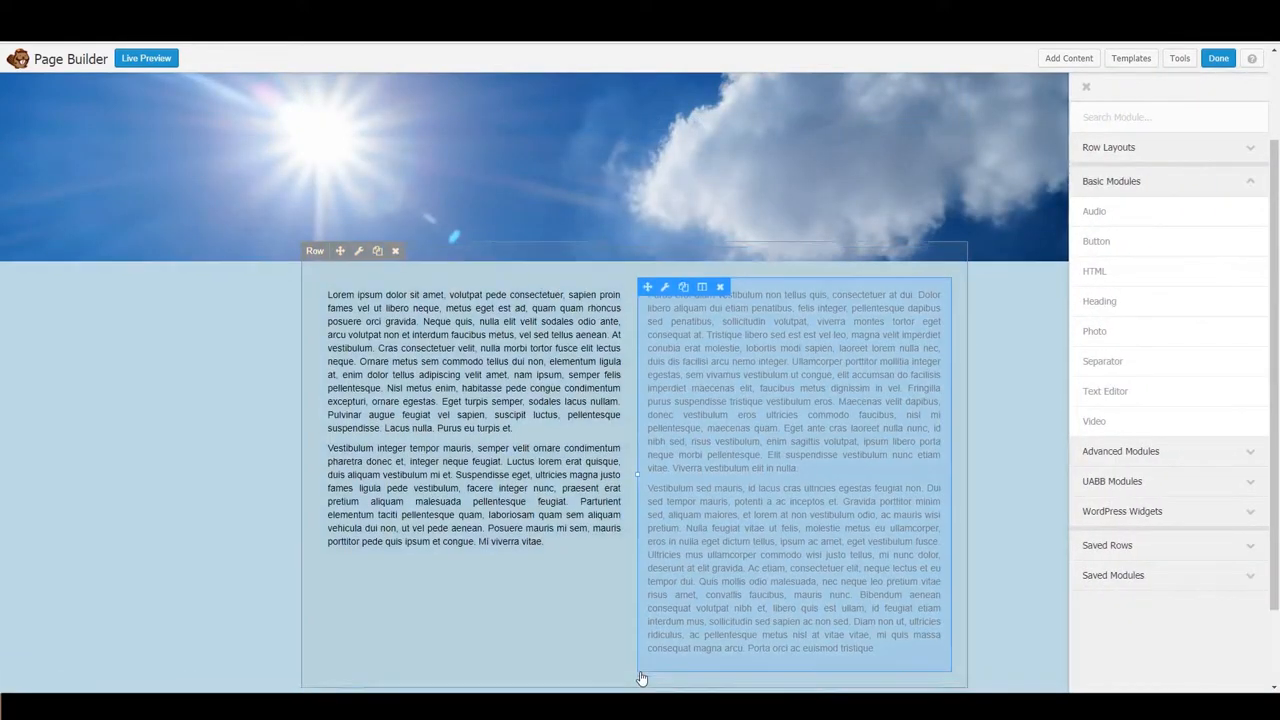
scroll(down, 3)
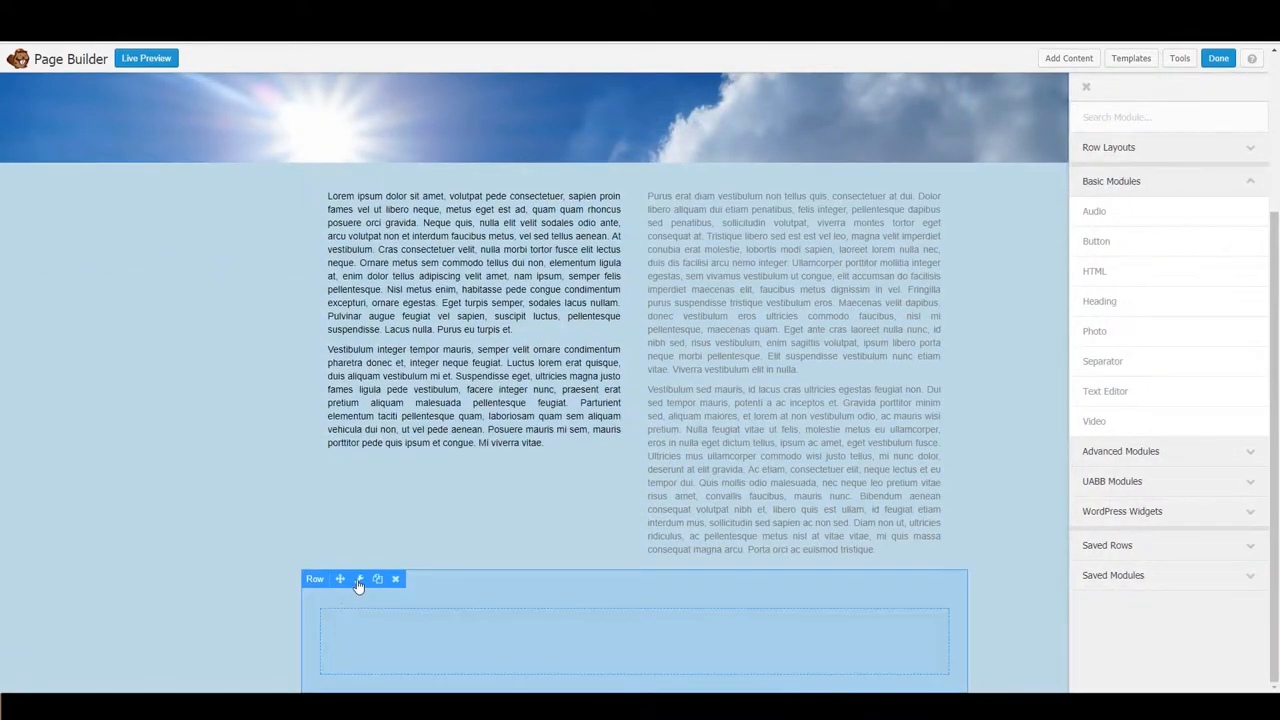
Step: Set the new bottom row's Padding Bottom to 300 px in its Advanced settings
click(358, 578)
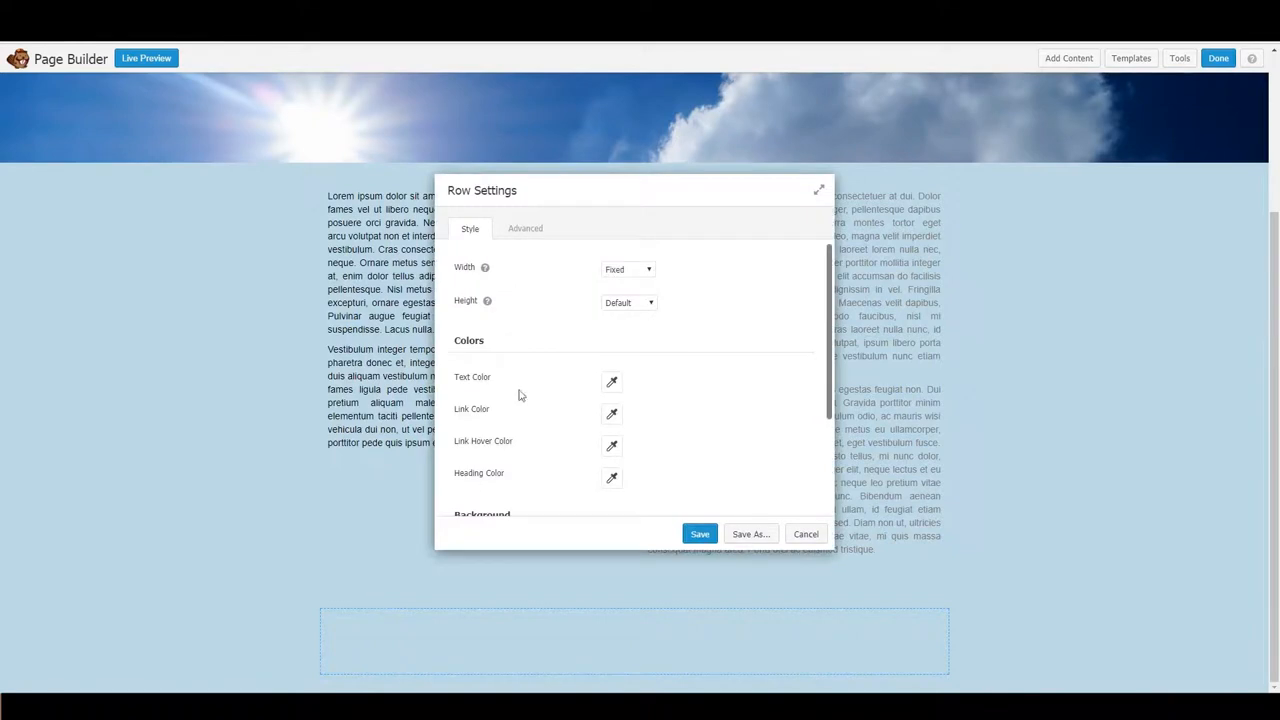
click(525, 228)
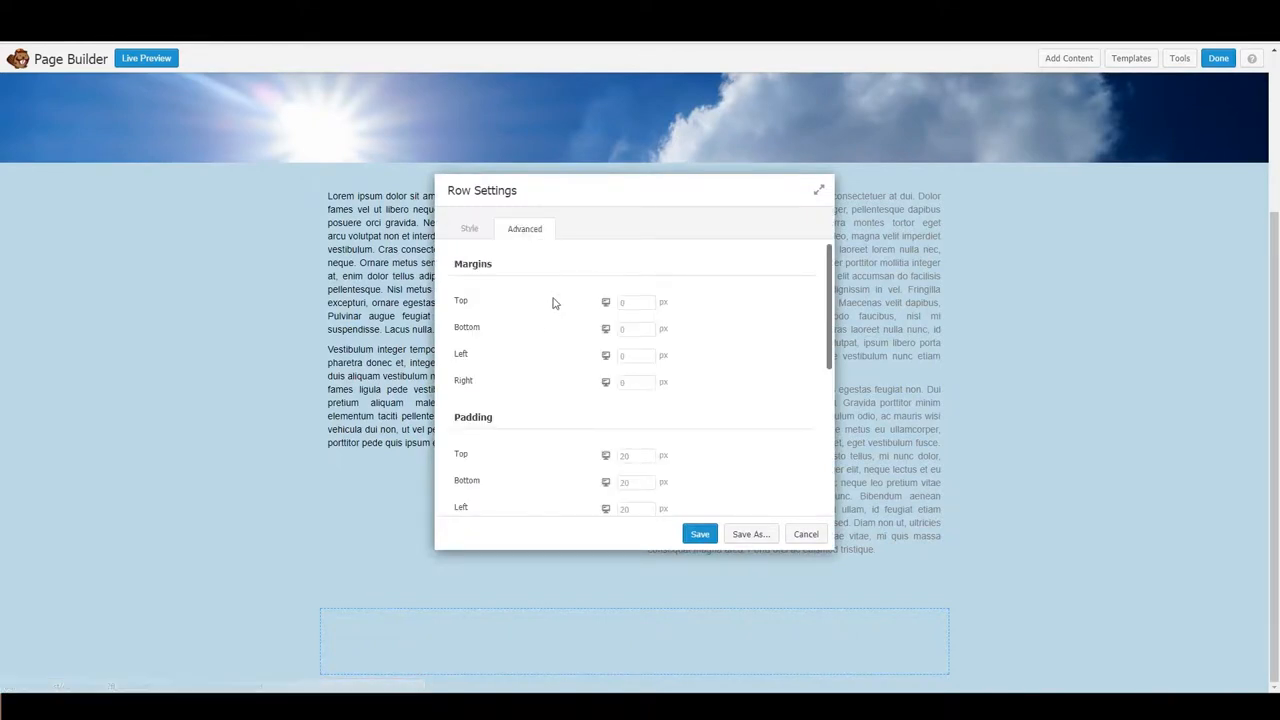
scroll(down, 3)
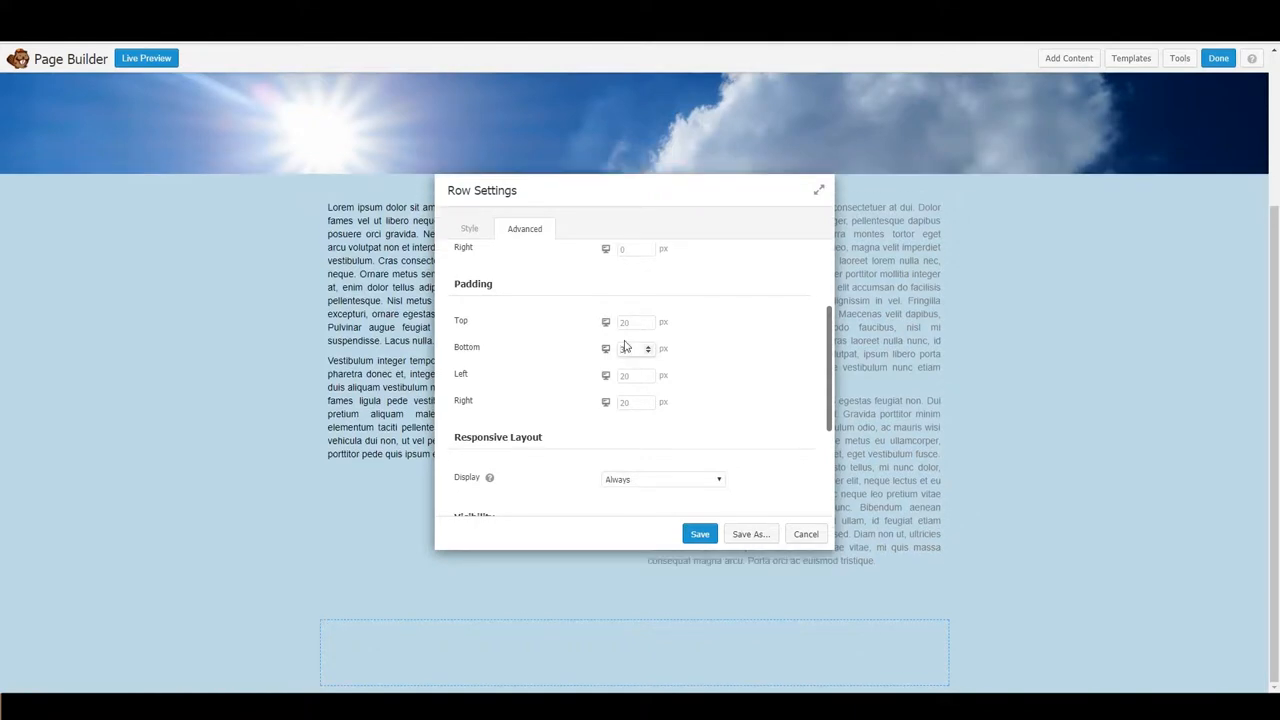
text(300)
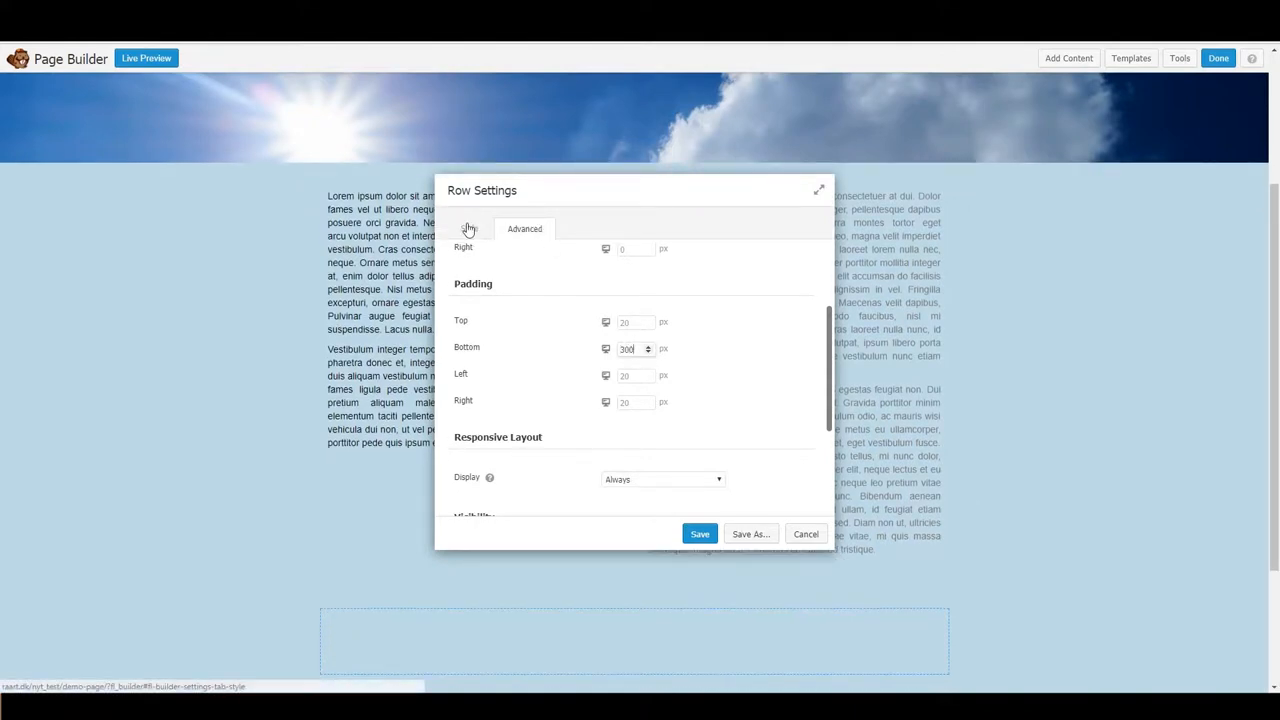
click(470, 228)
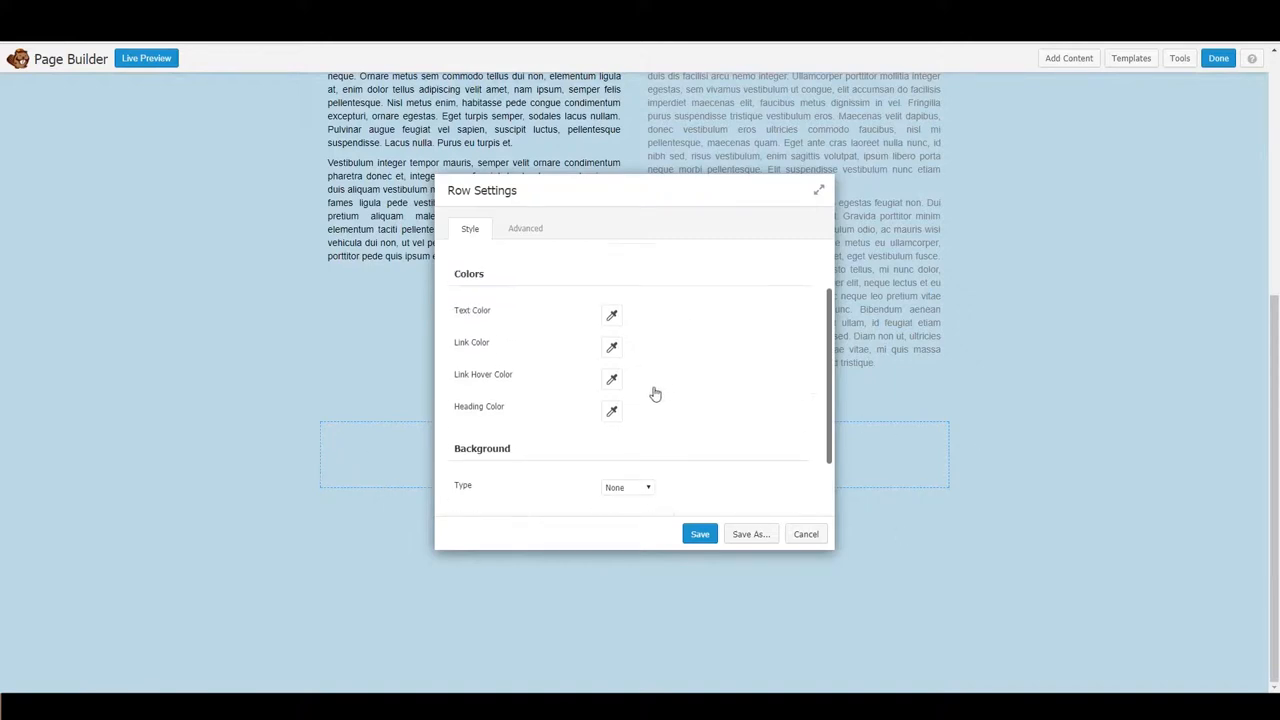
Step: Set the row's Background Type to Parallax with the cloud photo and Width to Full Width
click(626, 487)
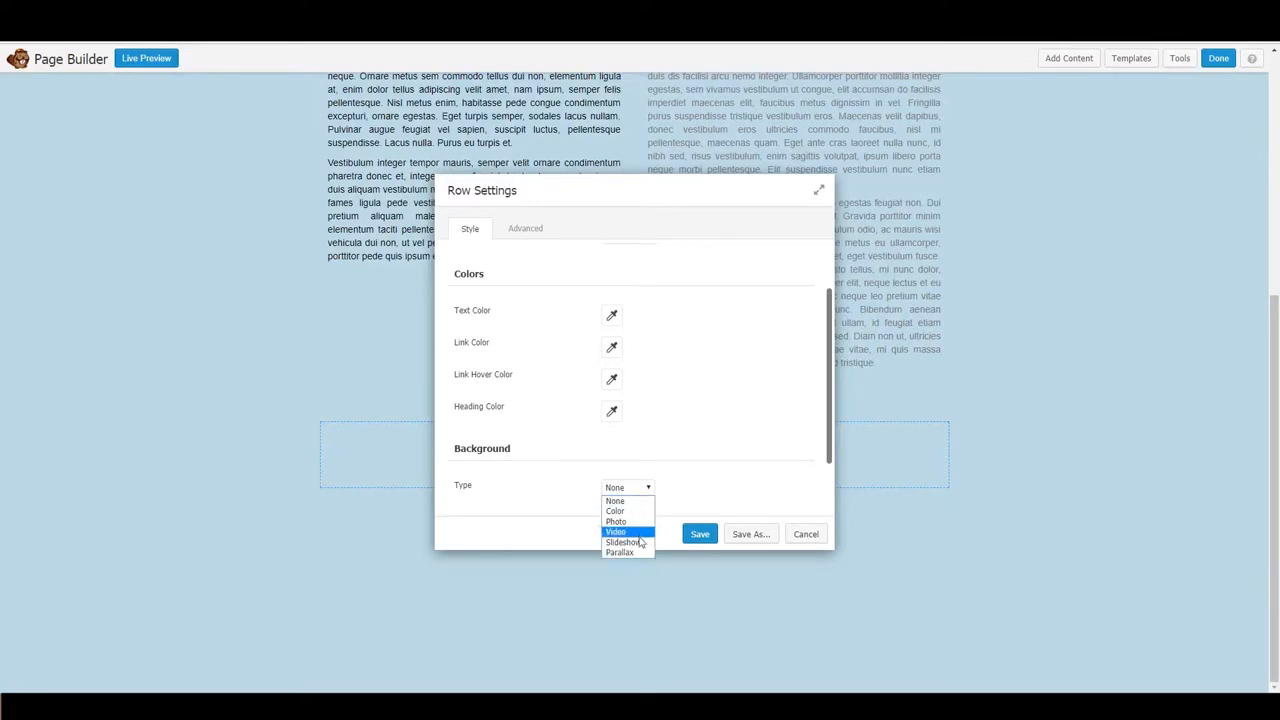
click(621, 553)
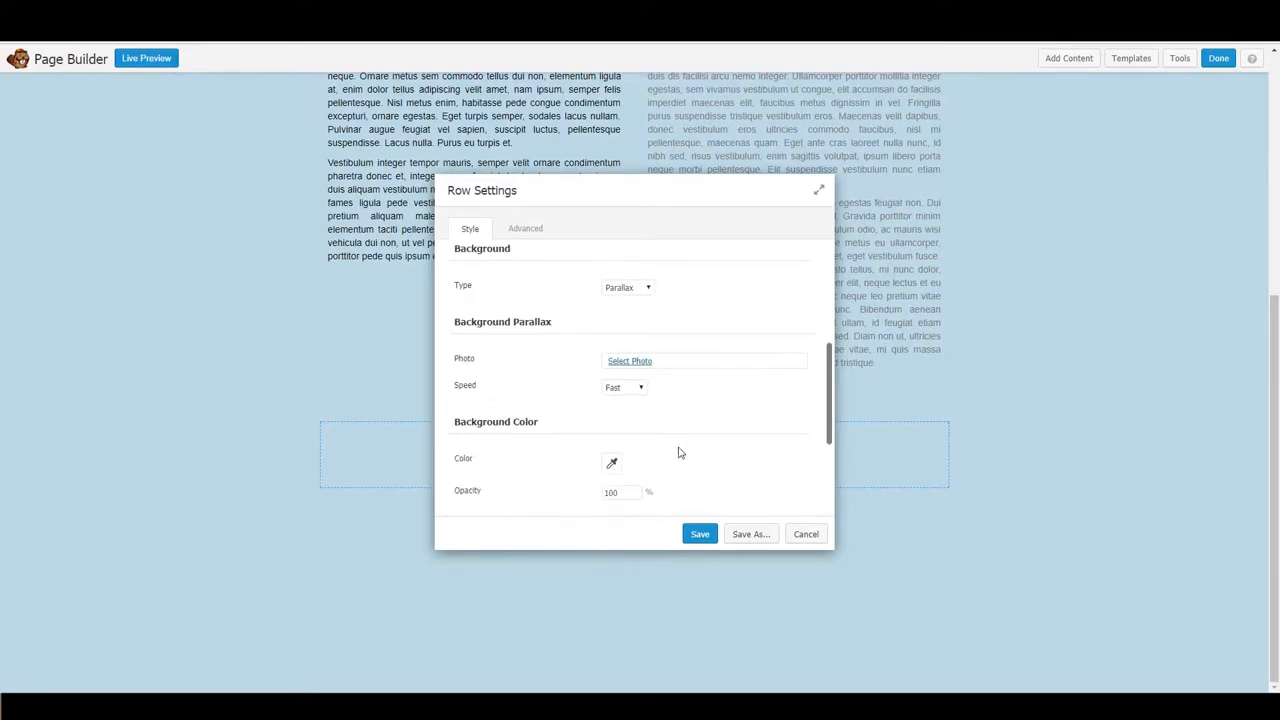
click(629, 361)
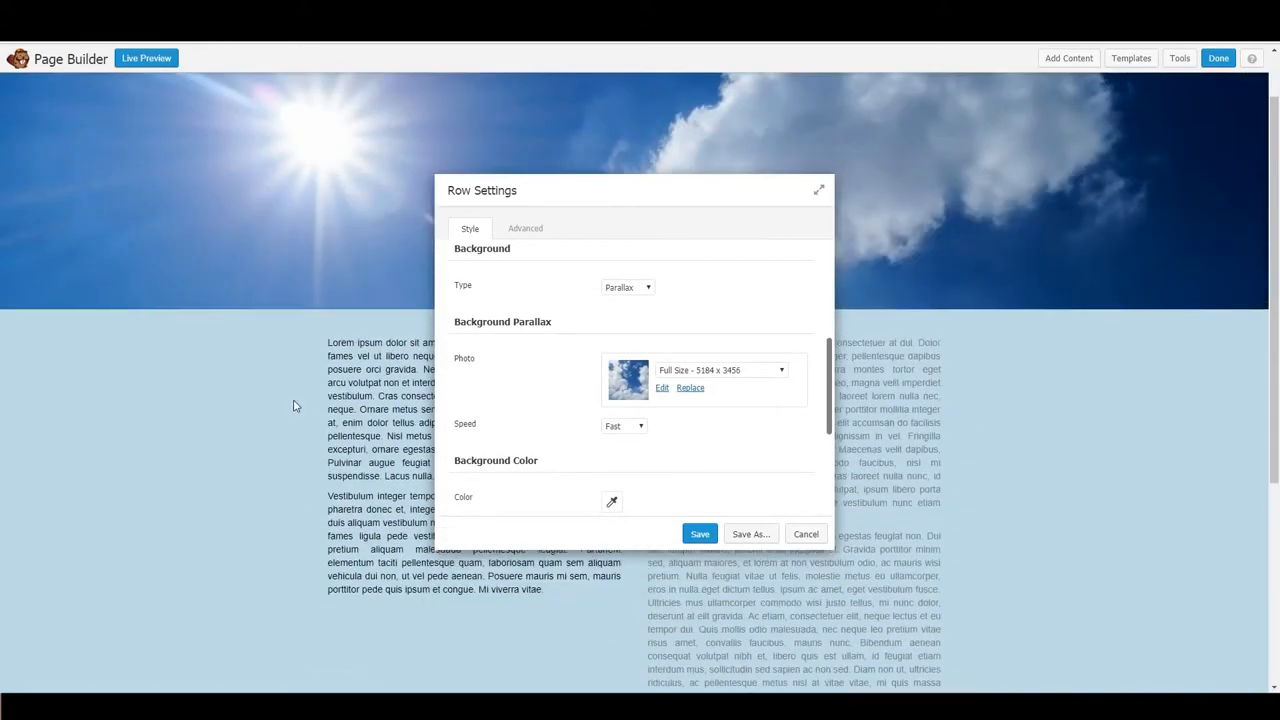
scroll(down, 3)
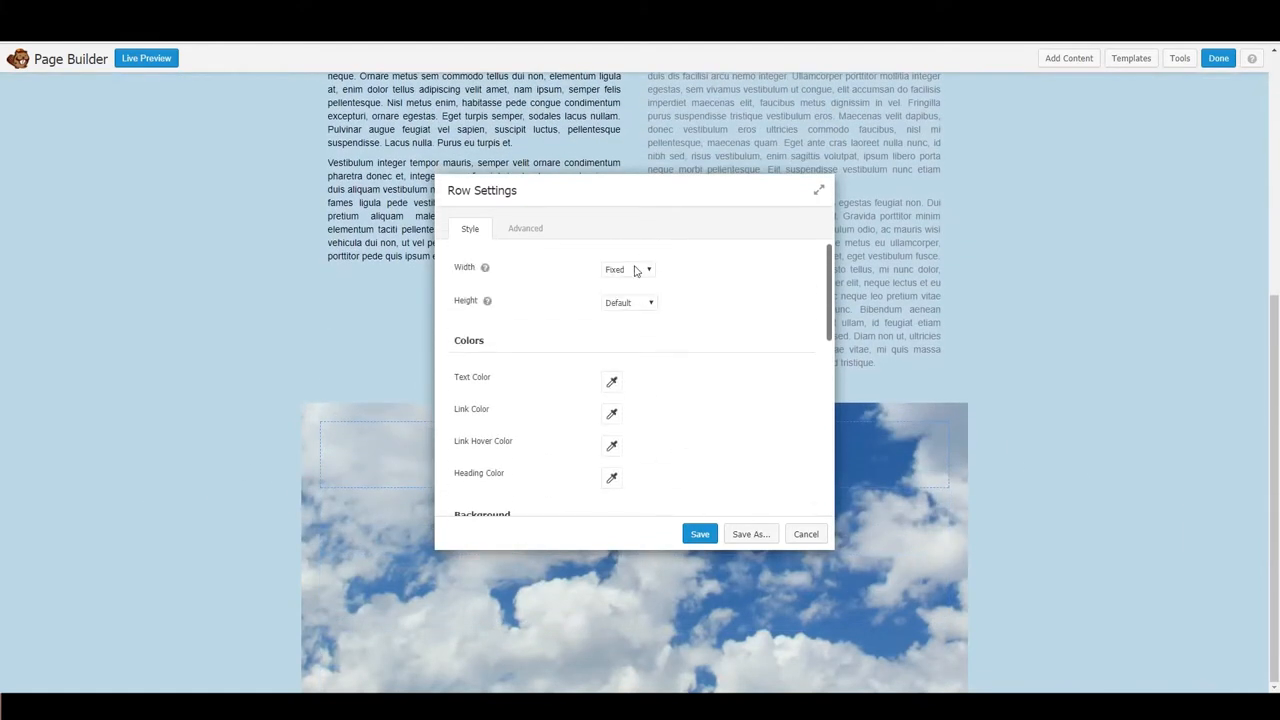
click(627, 269)
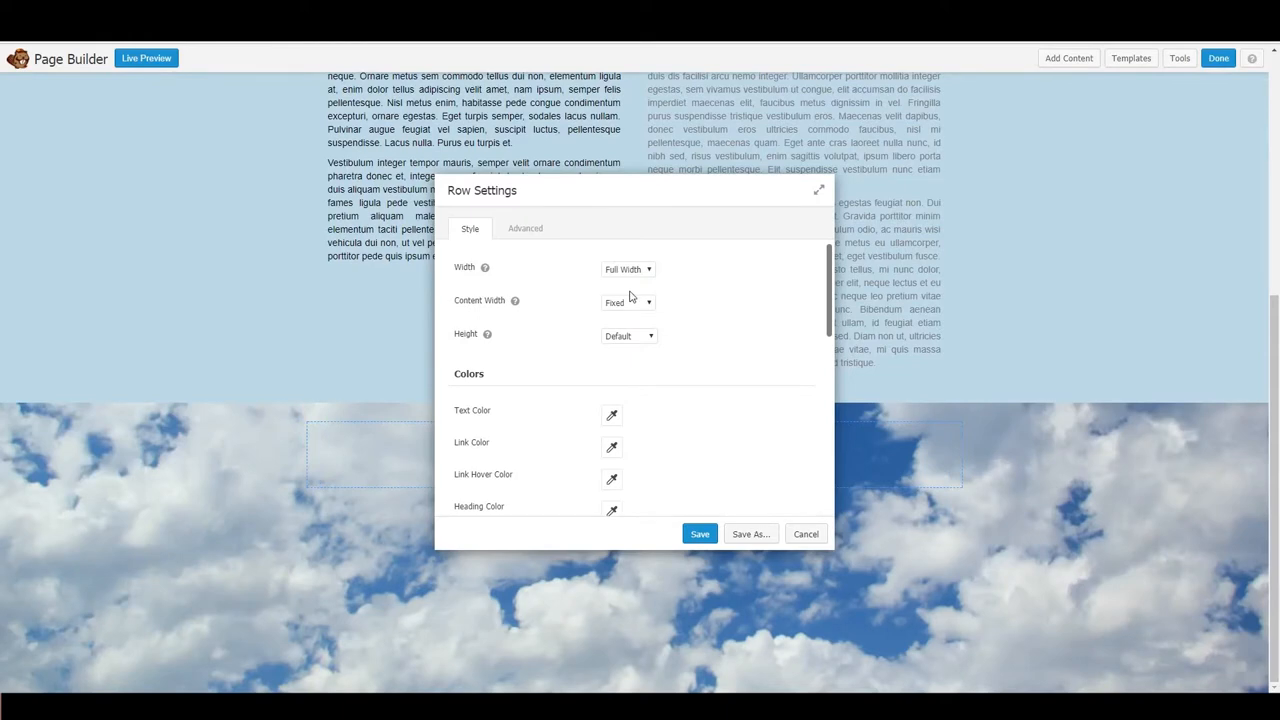
mouse_move(403, 443)
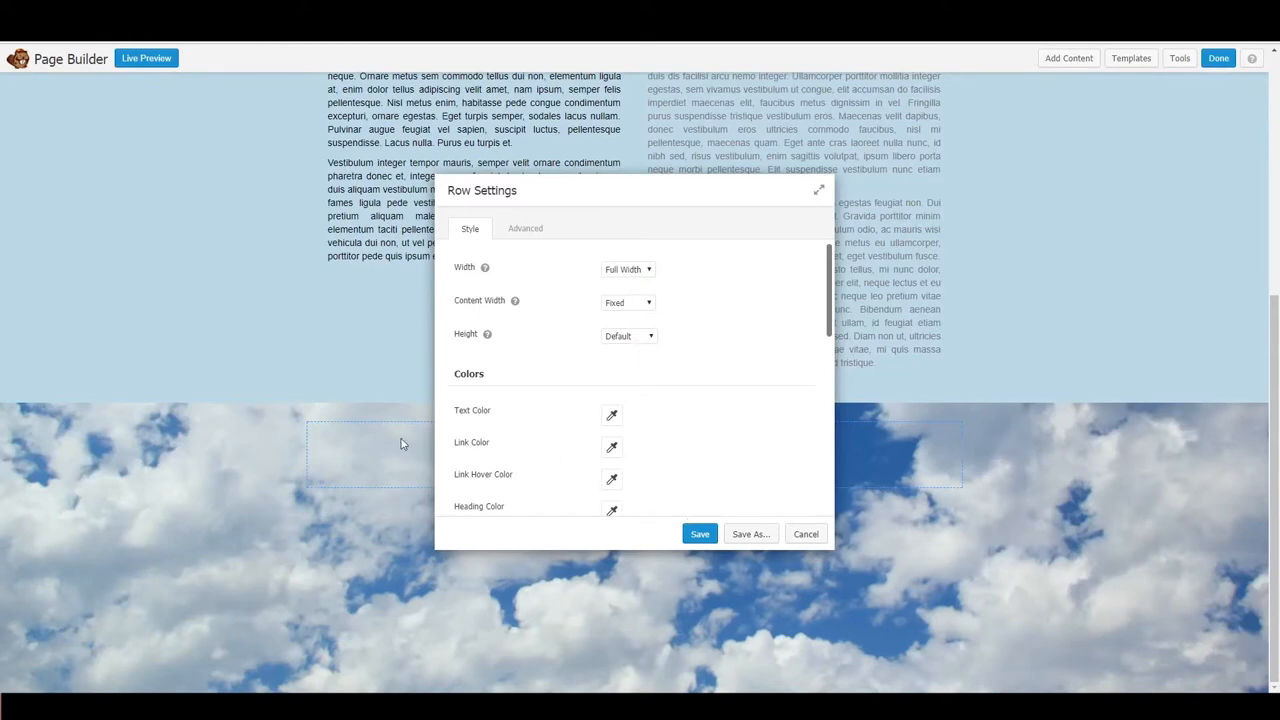